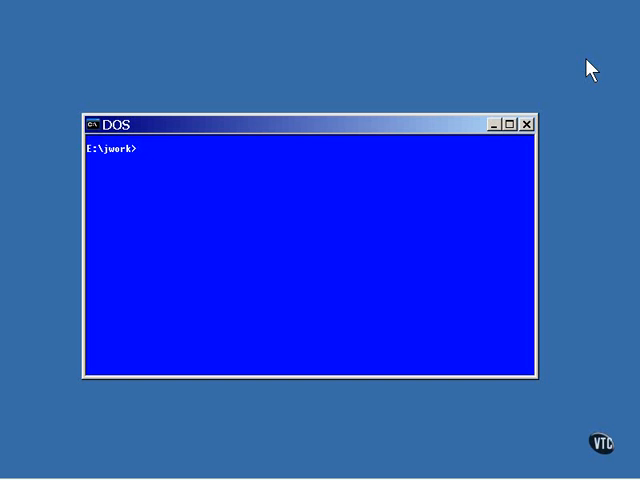
{"action": "type", "text": "tree"}
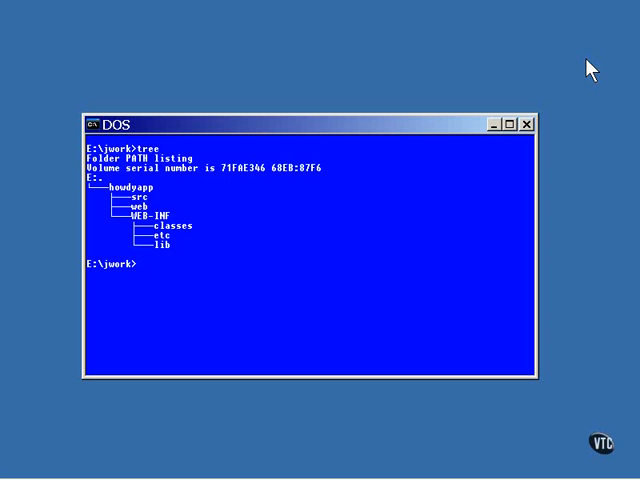
{"action": "mouse_move", "coordinate": [528, 56]}
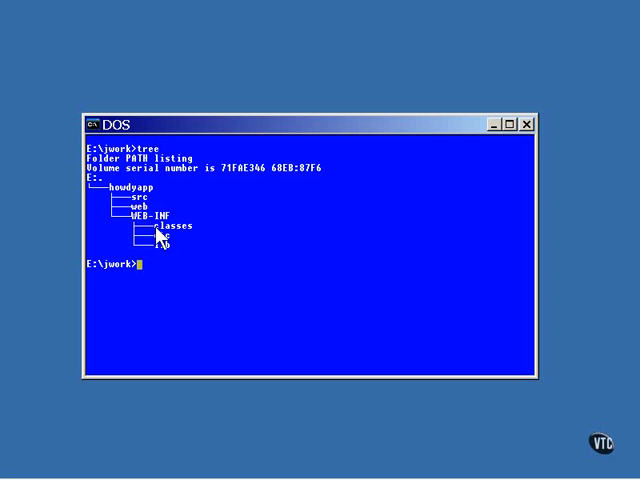
{"action": "mouse_move", "coordinate": [164, 228]}
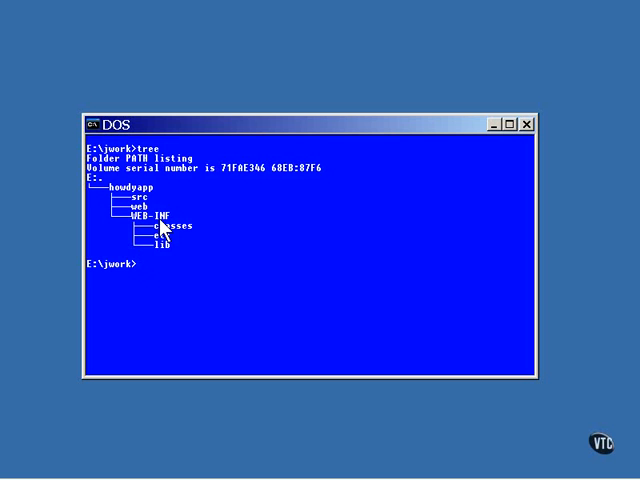
{"action": "mouse_move", "coordinate": [178, 244]}
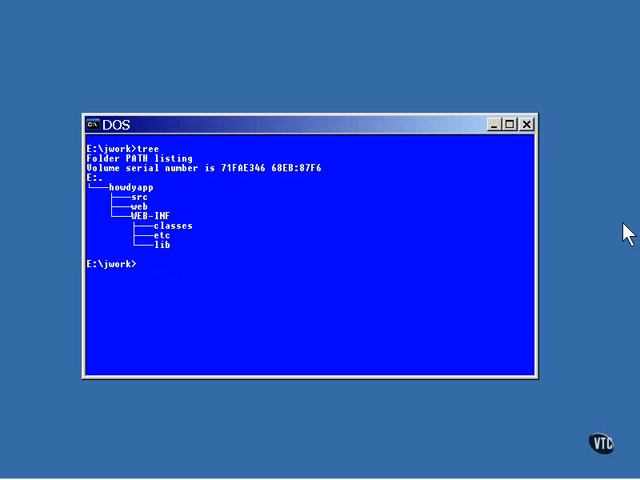
{"action": "type", "text": "copy"}
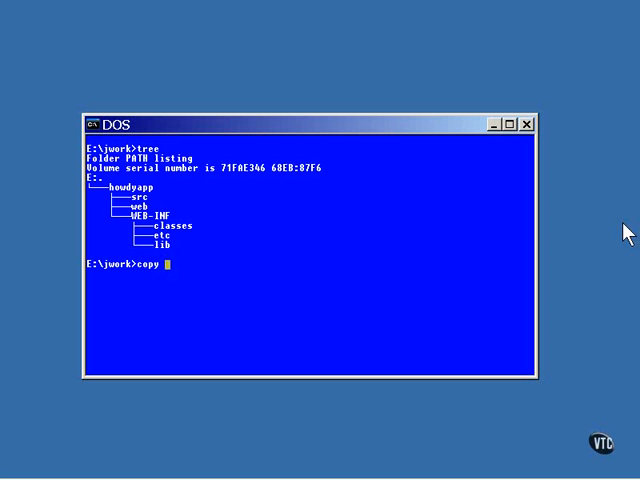
{"action": "type", "text": "How"}
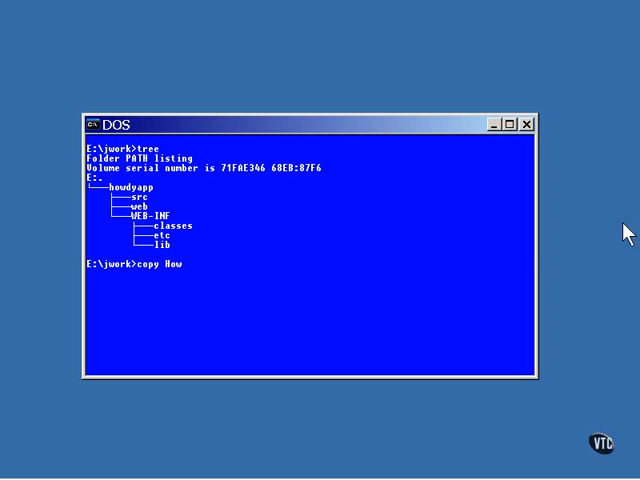
{"action": "type", "text": "dyServ"}
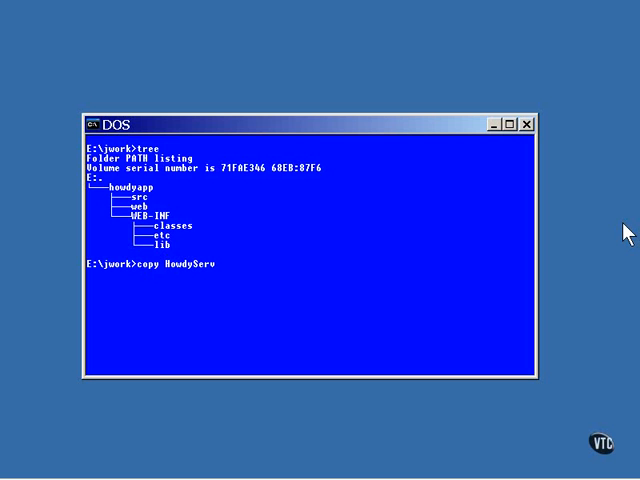
{"action": "type", "text": "let.c"}
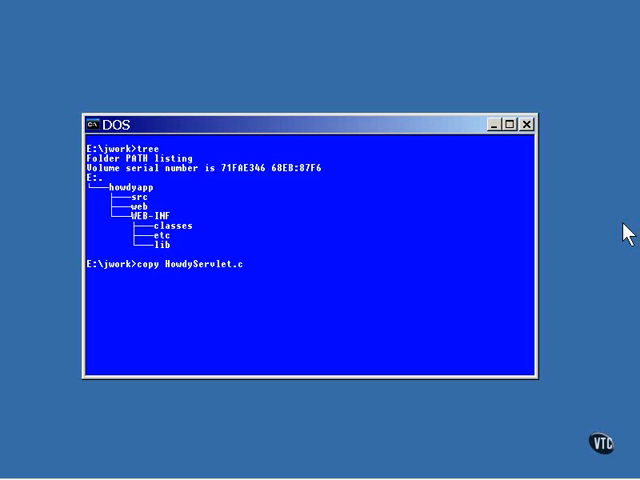
{"action": "type", "text": "lass"}
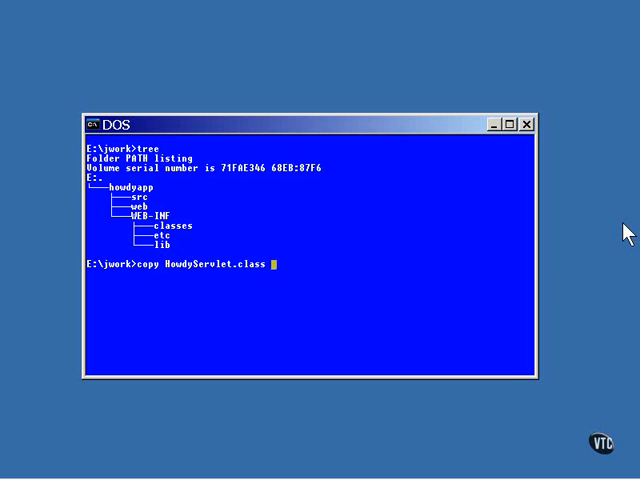
{"action": "type", "text": "howdyapp"}
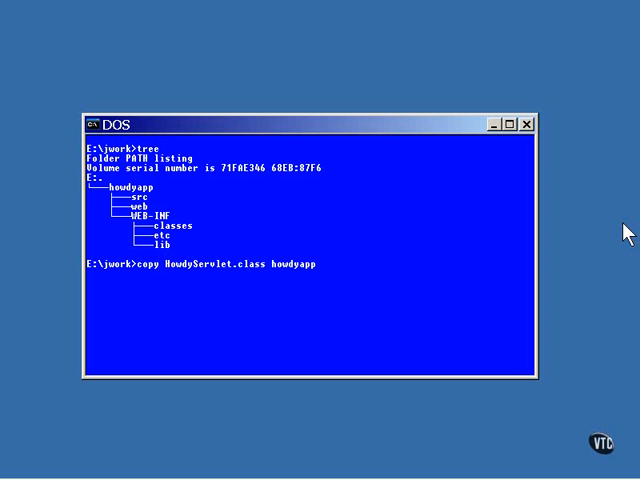
{"action": "type", "text": "\\WEB"}
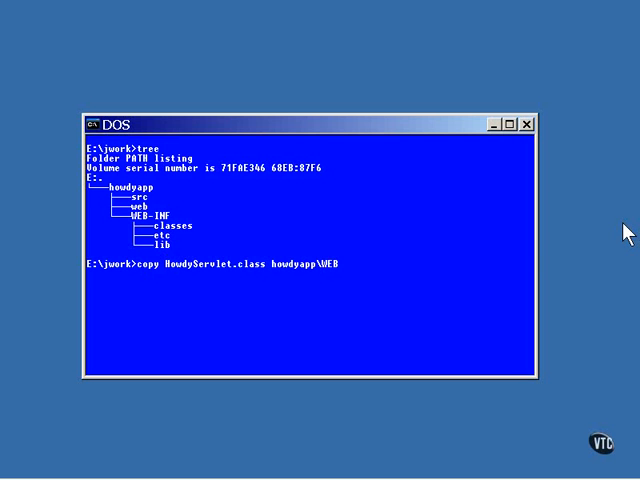
{"action": "type", "text": "-INF"}
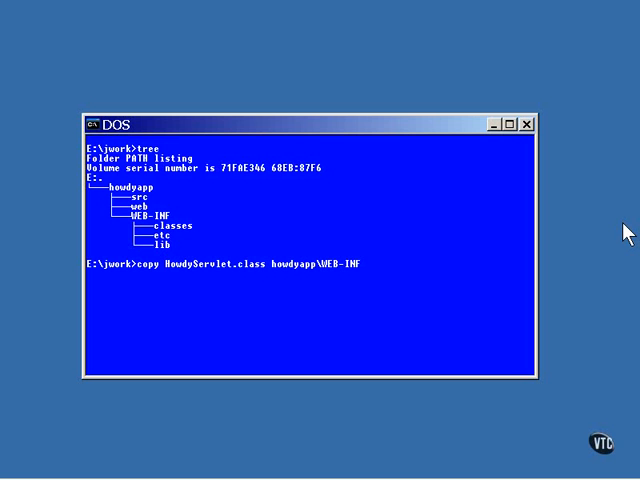
{"action": "type", "text": "\\cl"}
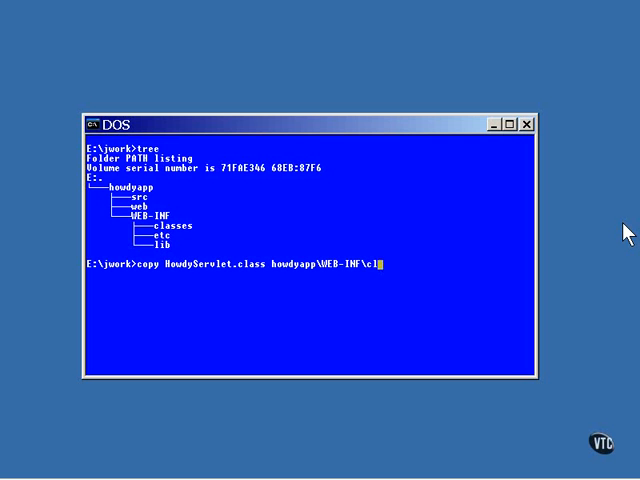
{"action": "type", "text": "asses"}
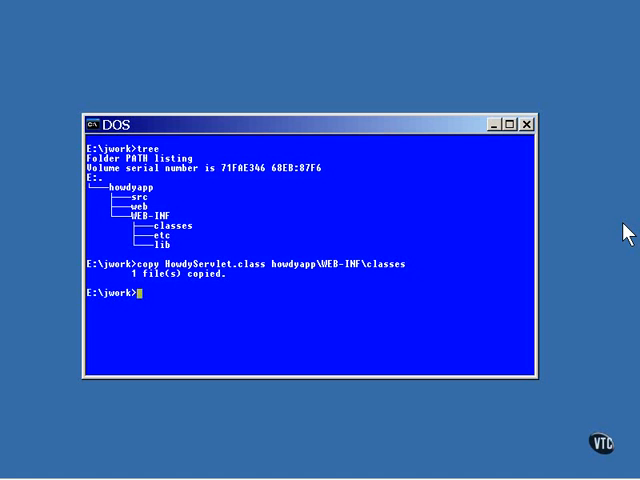
{"action": "type", "text": "clear"}
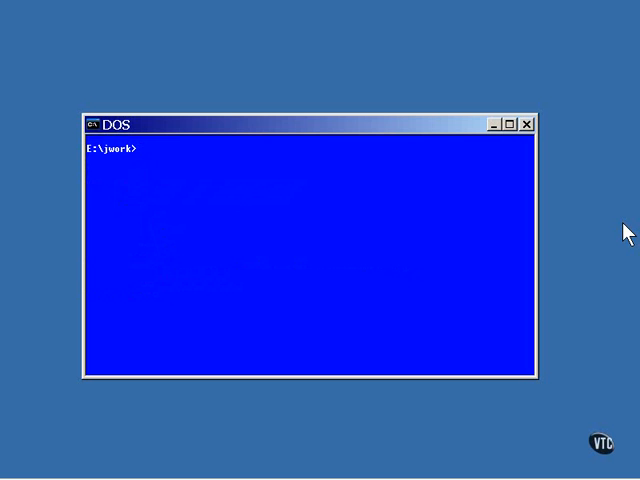
{"action": "type", "text": "vi web.x"}
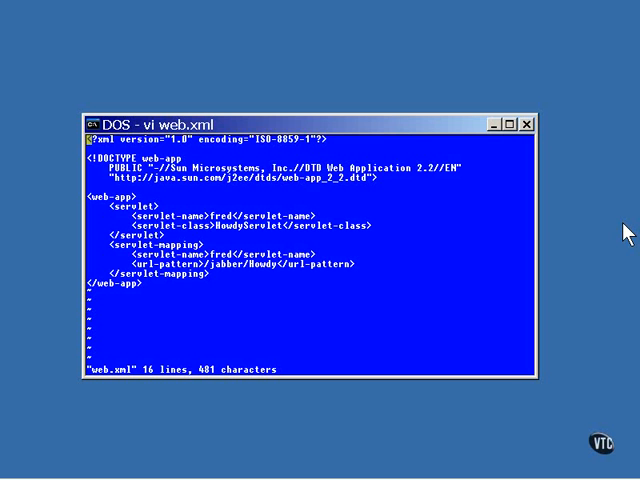
{"action": "mouse_move", "coordinate": [236, 196]}
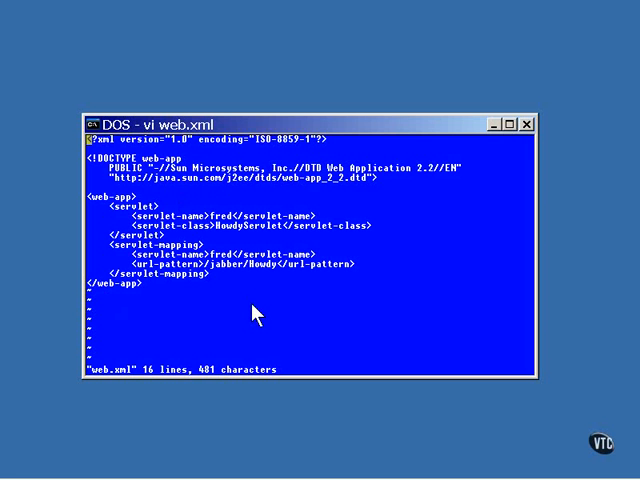
{"action": "mouse_move", "coordinate": [152, 226]}
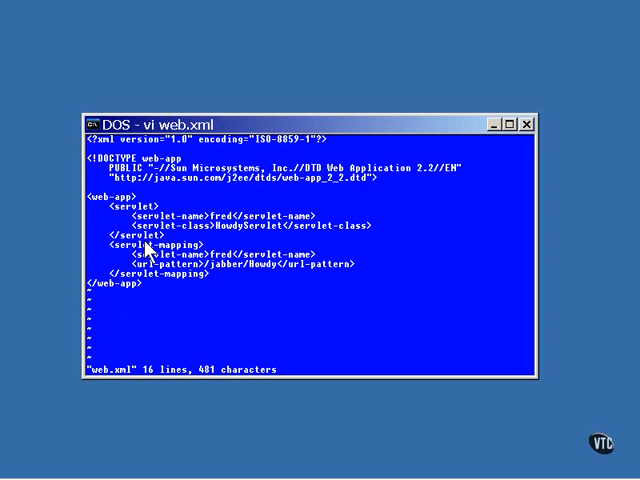
{"action": "mouse_move", "coordinate": [248, 244]}
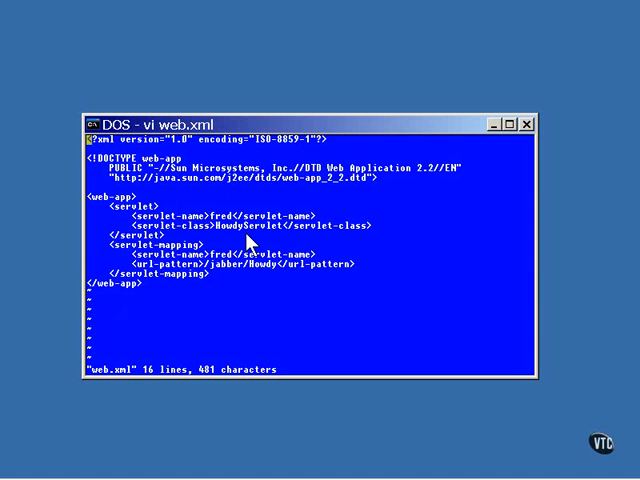
{"action": "mouse_move", "coordinate": [254, 240]}
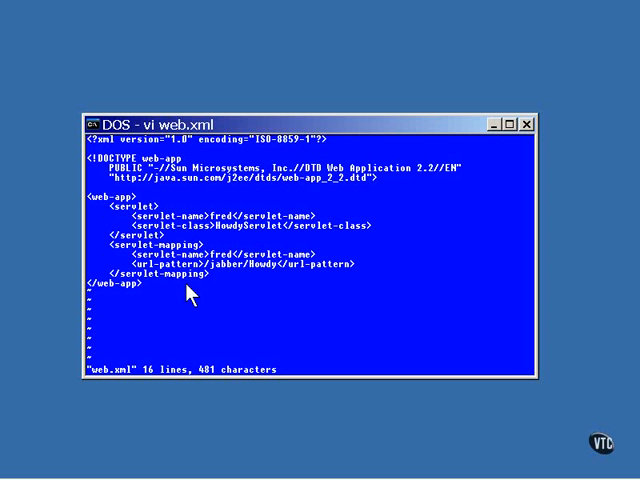
{"action": "mouse_move", "coordinate": [228, 266]}
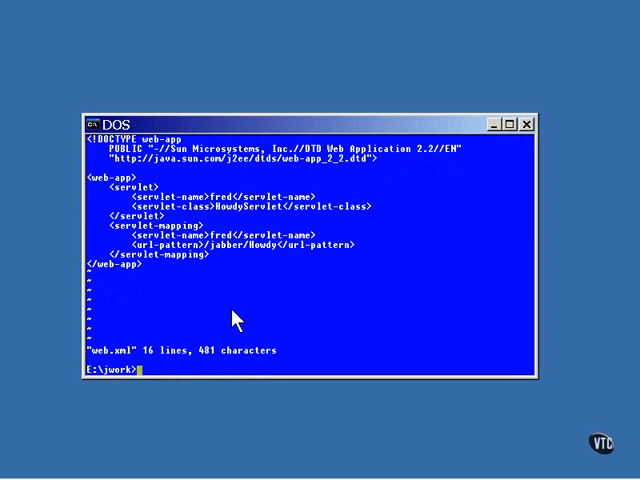
{"action": "mouse_move", "coordinate": [548, 272]}
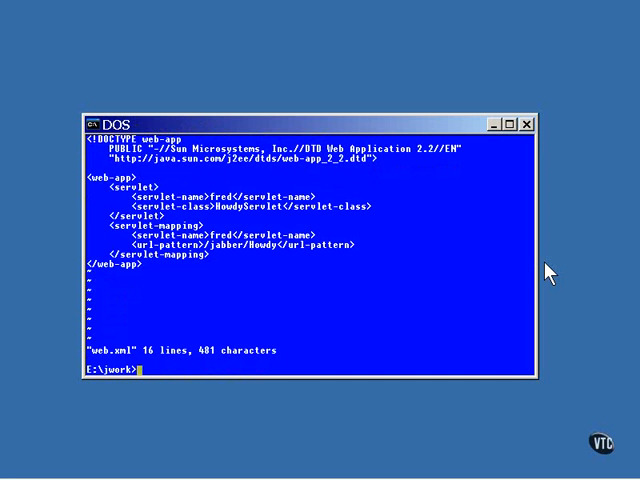
{"action": "type", "text": "copy"}
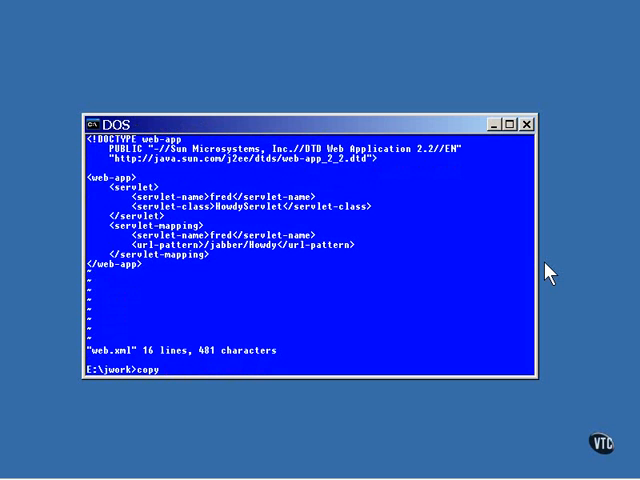
{"action": "type", "text": "web.xml"}
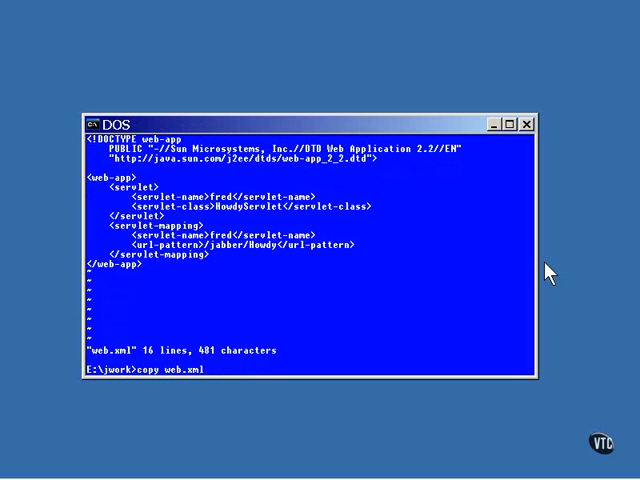
{"action": "type", "text": "h"}
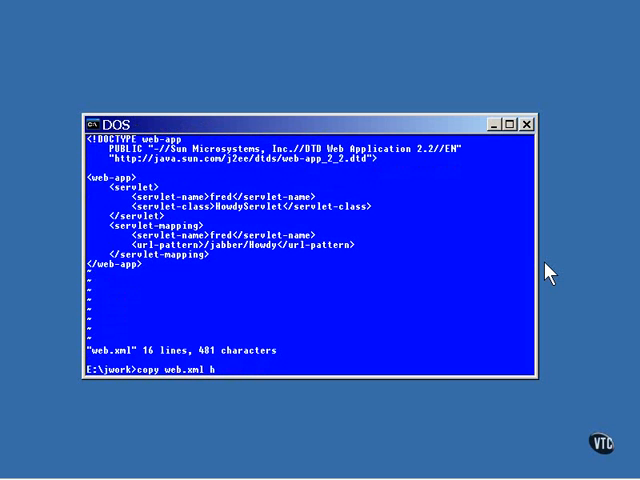
{"action": "type", "text": "owdyapp"}
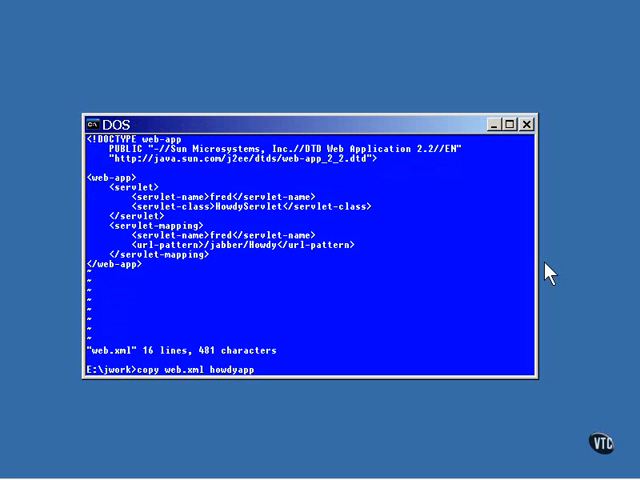
{"action": "type", "text": "\\WEB-INF"}
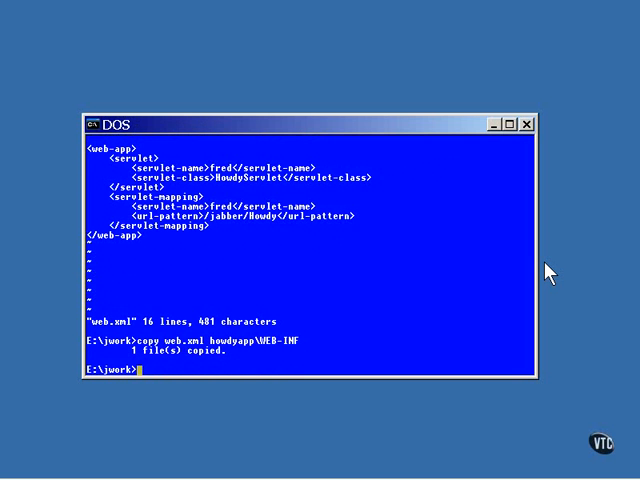
{"action": "type", "text": "clea"}
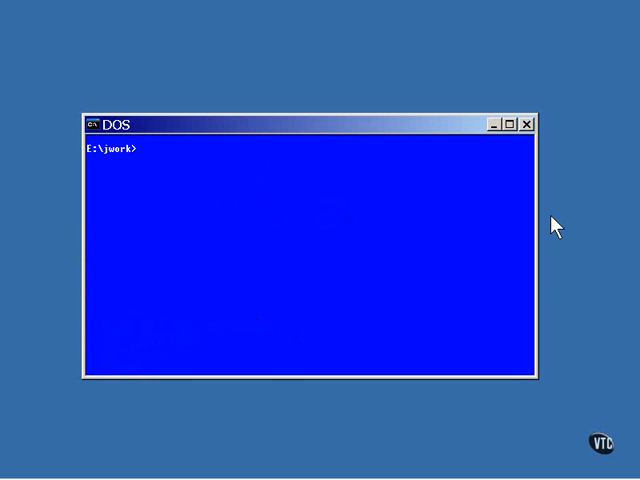
{"action": "type", "text": "cd howdyapp"}
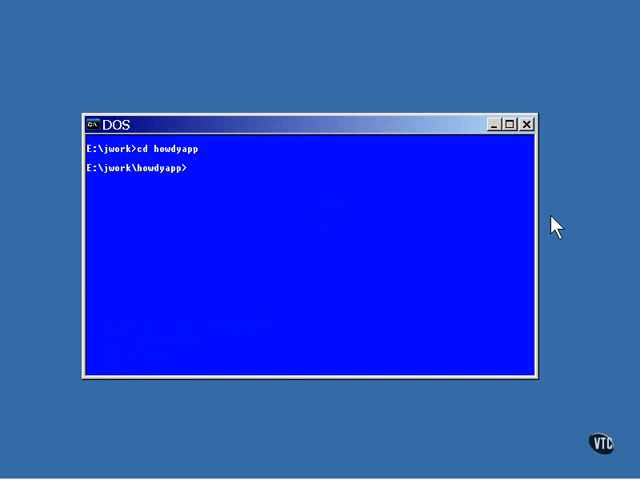
{"action": "type", "text": "dir"}
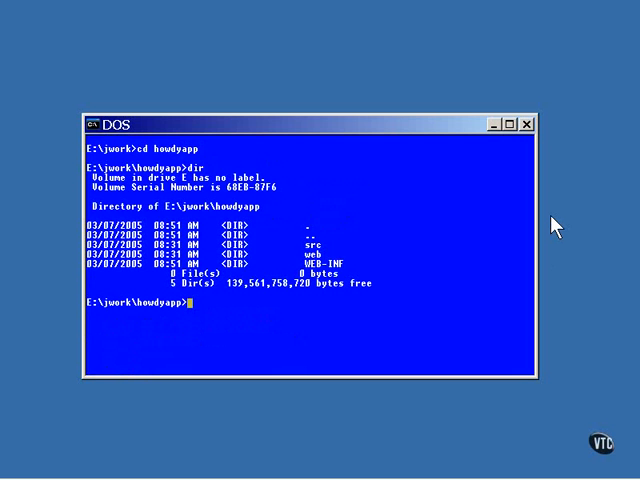
{"action": "type", "text": "jar cv"}
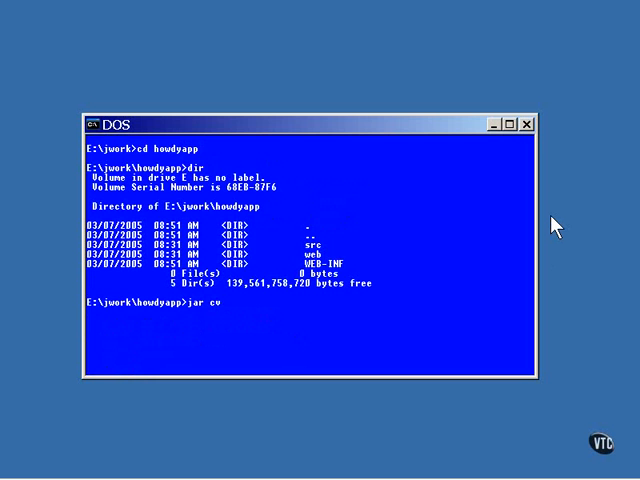
{"action": "type", "text": "f"}
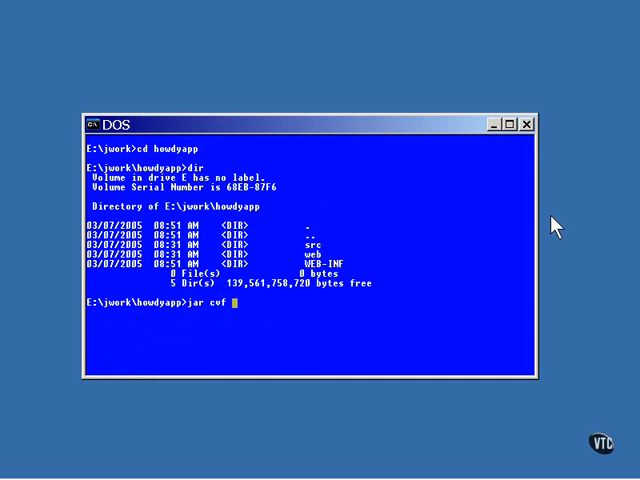
{"action": "type", "text": "howdya"}
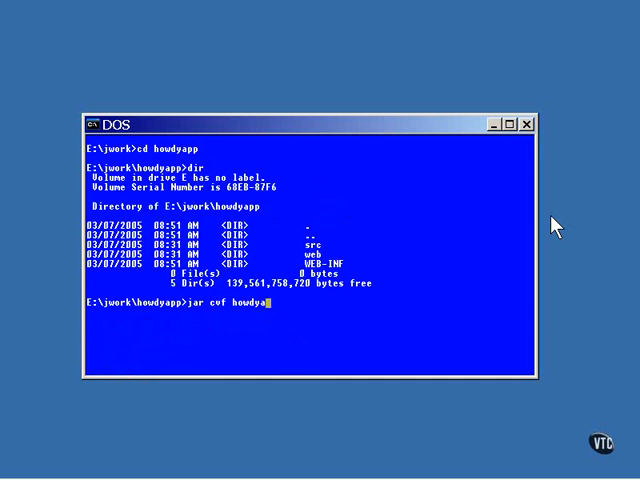
{"action": "type", "text": "pp.war"}
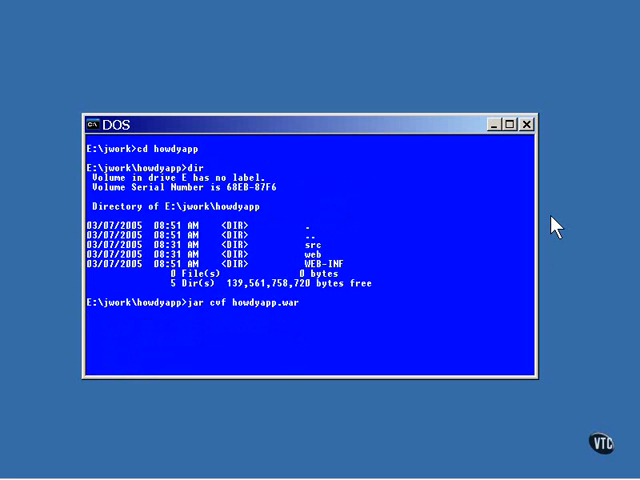
{"action": "type", "text": "s"}
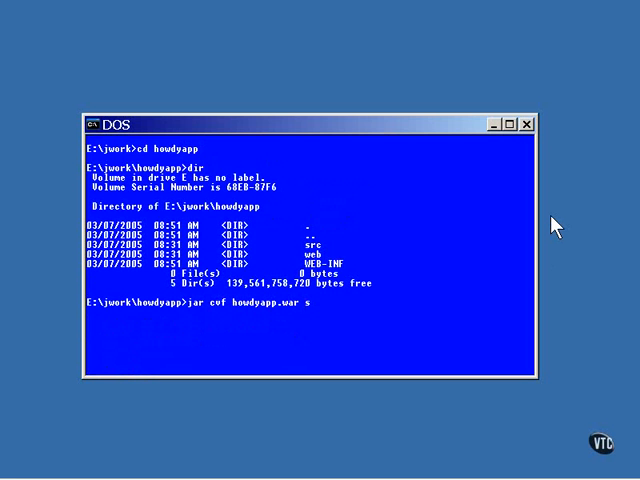
{"action": "type", "text": "src web"}
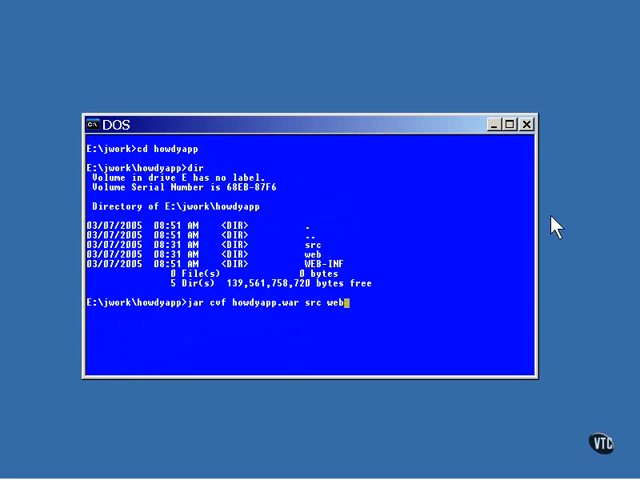
{"action": "type", "text": "W"}
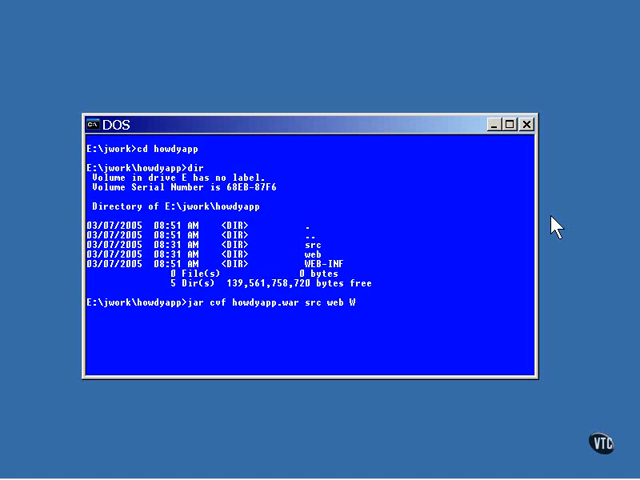
{"action": "type", "text": "EB-IN"}
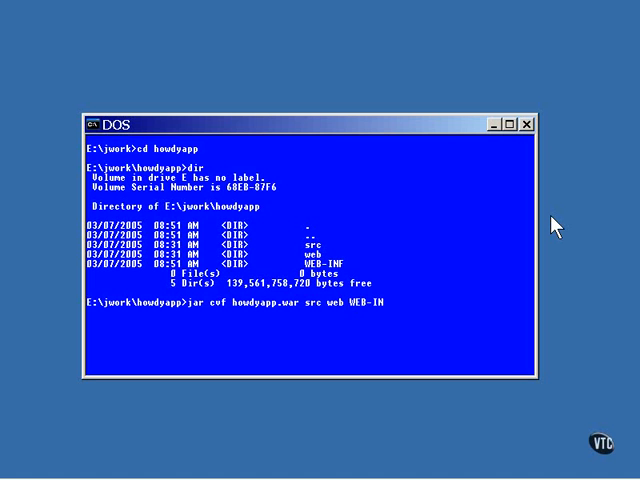
{"action": "type", "text": "F"}
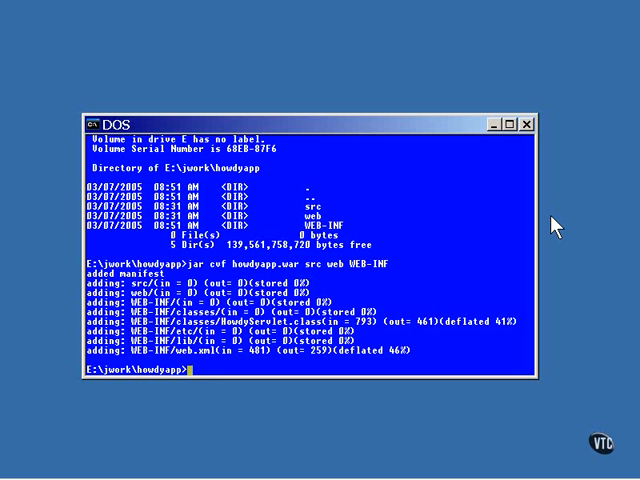
{"action": "type", "text": "dir"}
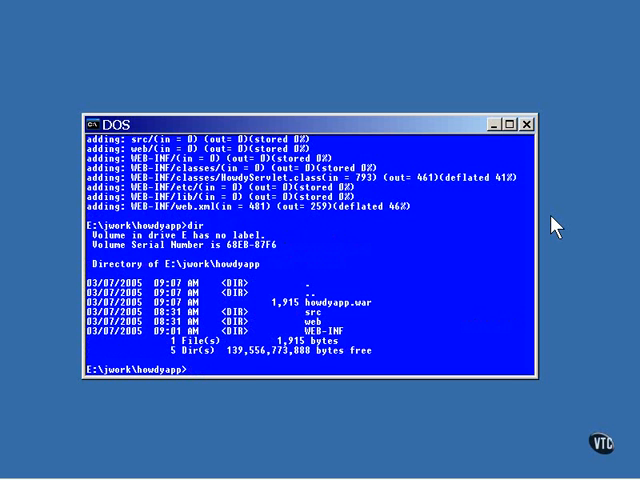